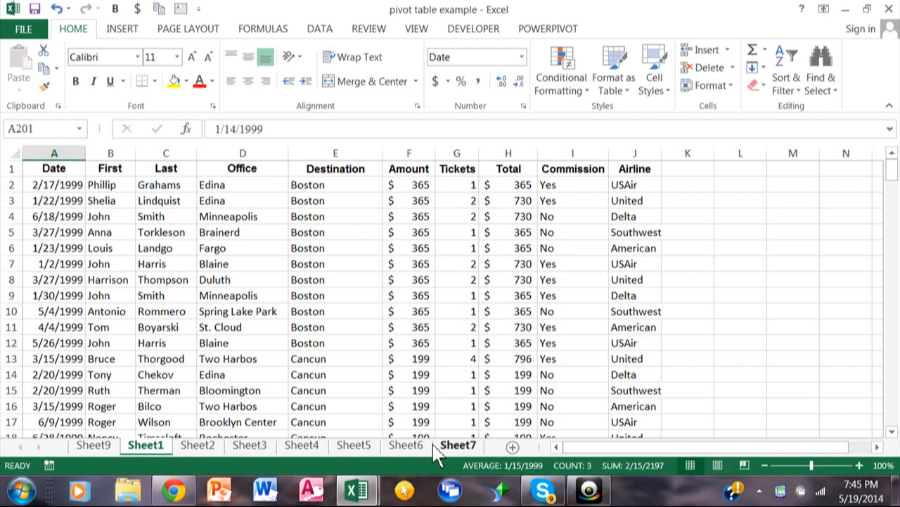
mouse_move(294, 278)
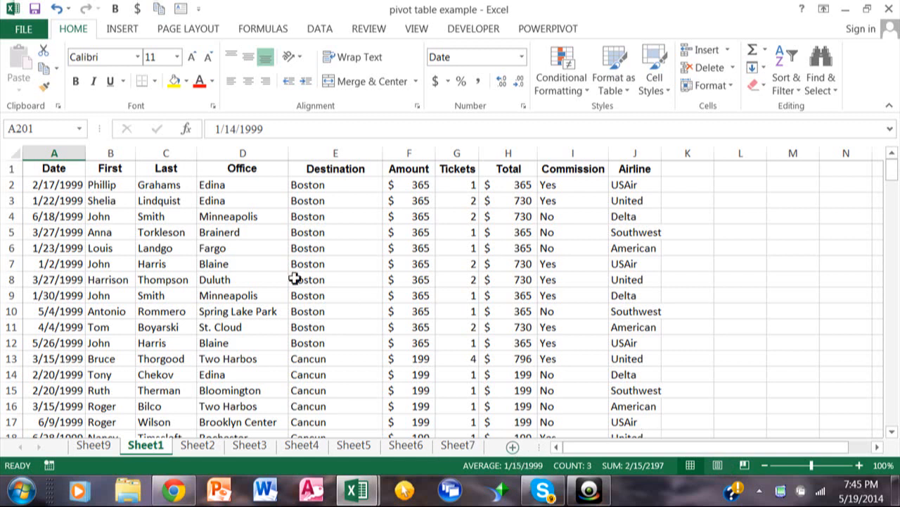
mouse_move(532, 267)
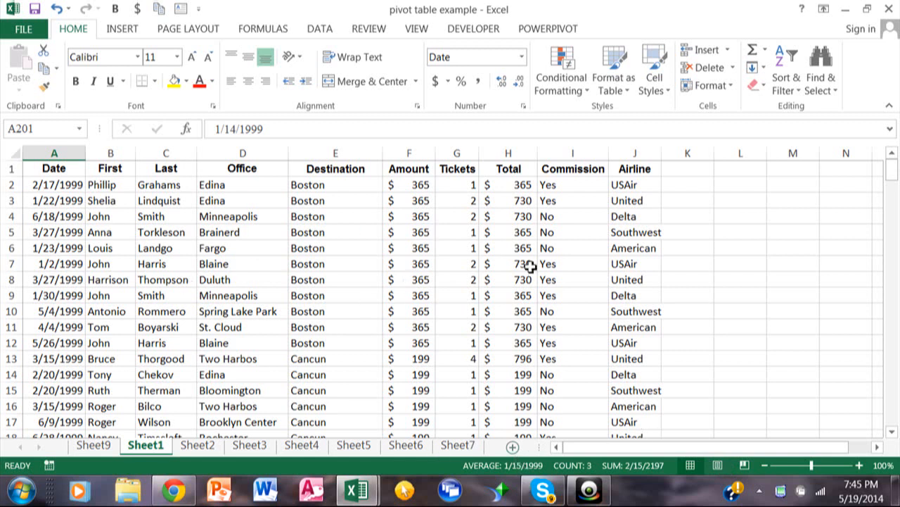
mouse_move(284, 312)
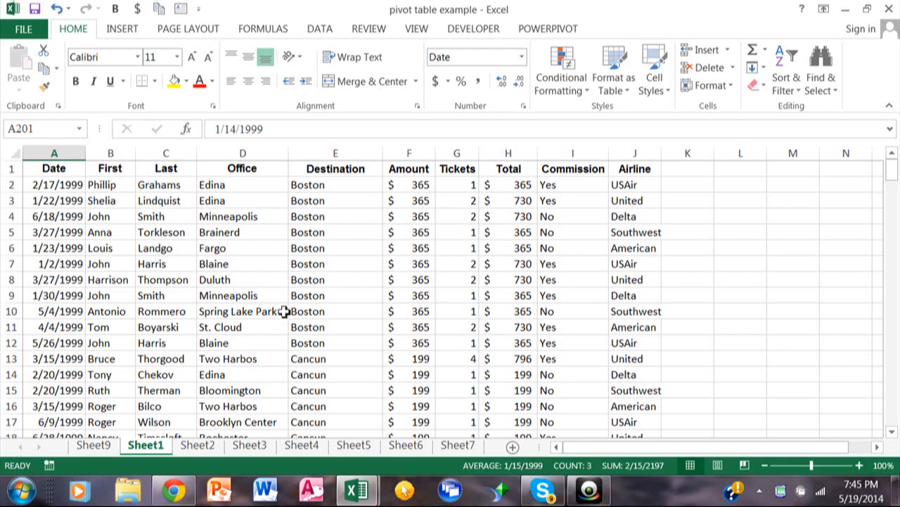
Start a PivotTable from the trip data range and choose New Worksheet as its location
left_click(335, 278)
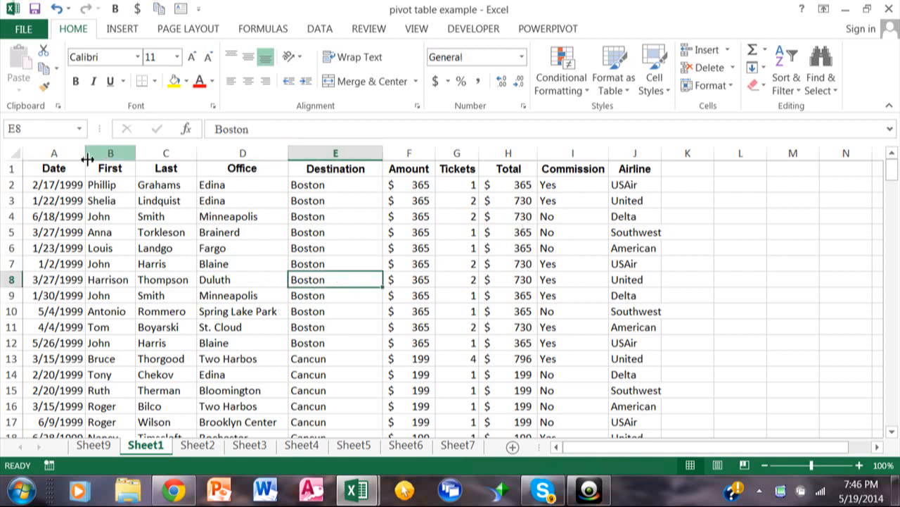
mouse_move(257, 217)
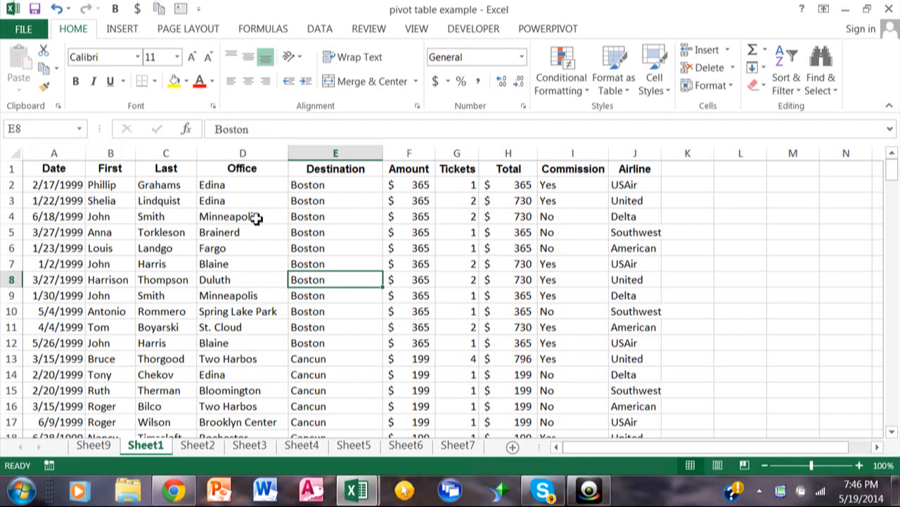
mouse_move(39, 264)
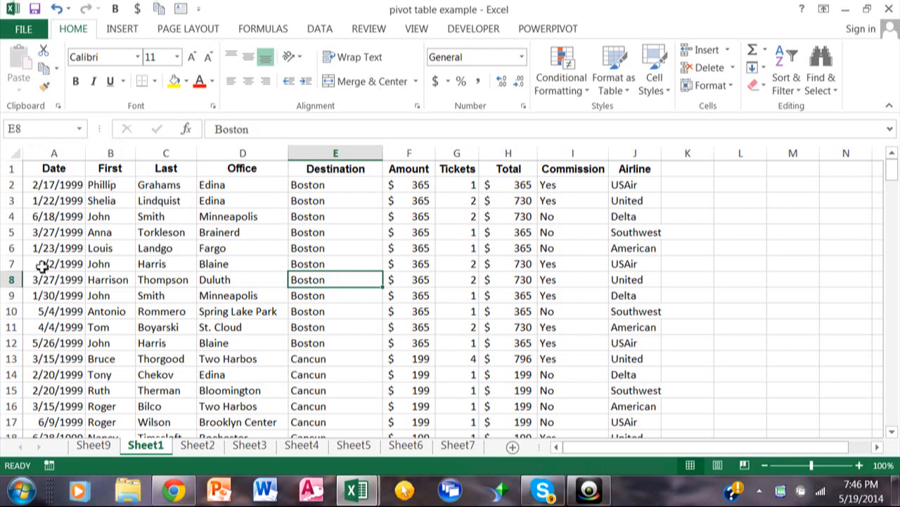
mouse_move(425, 253)
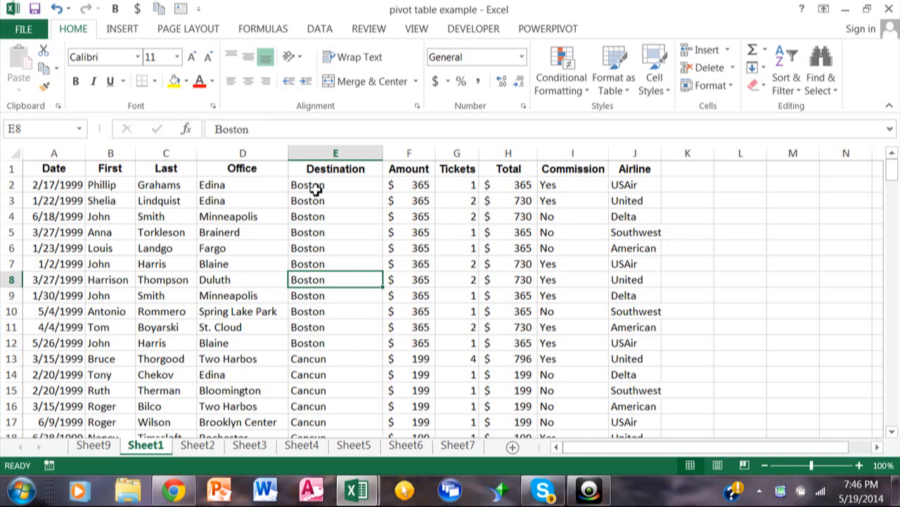
left_click(165, 231)
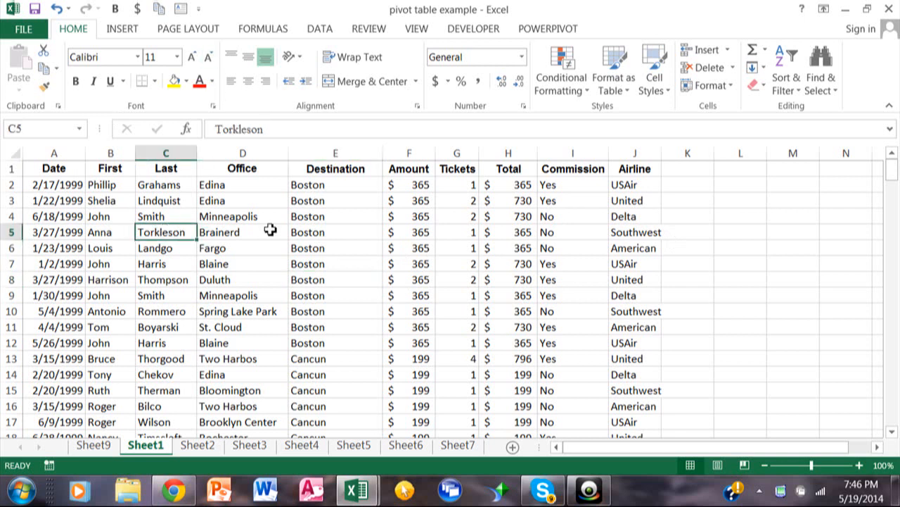
mouse_move(124, 33)
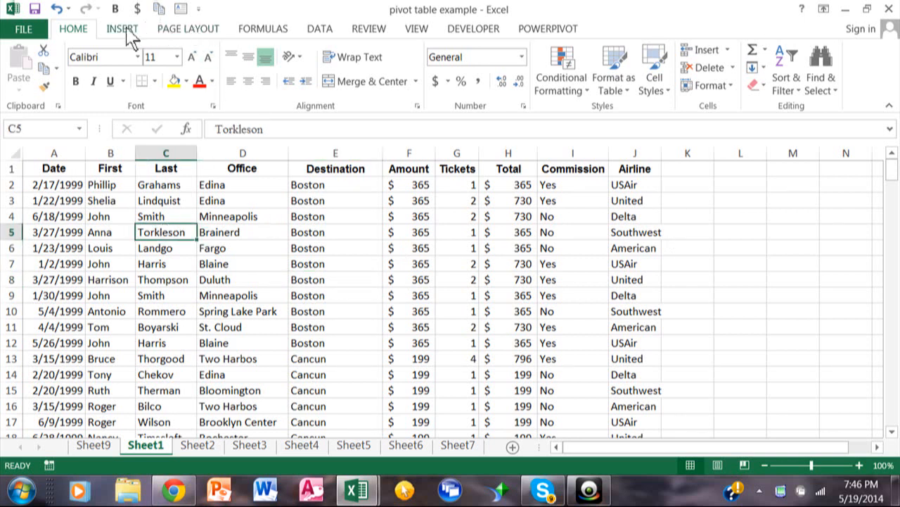
left_click(121, 28)
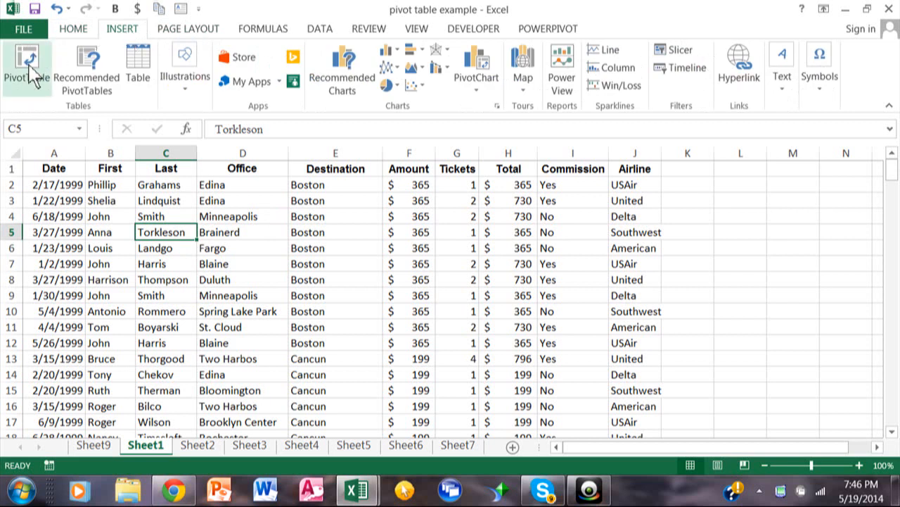
left_click(23, 59)
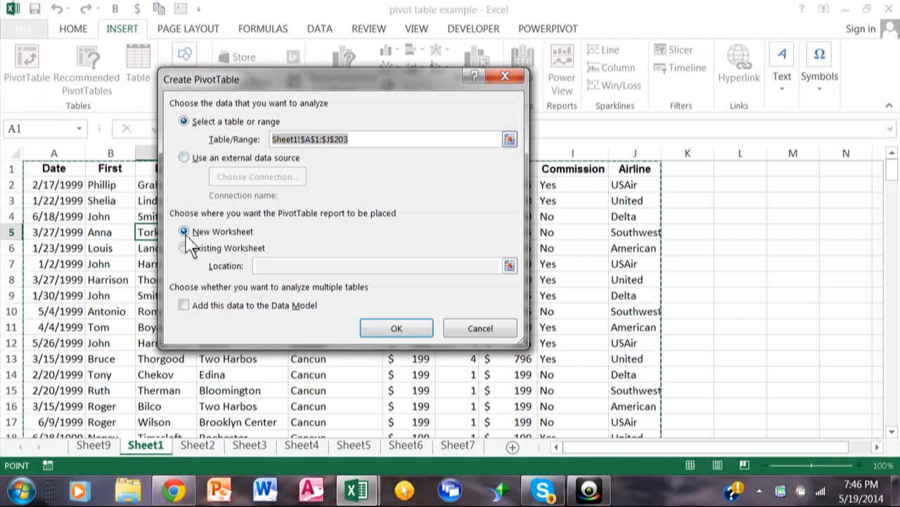
left_click(479, 328)
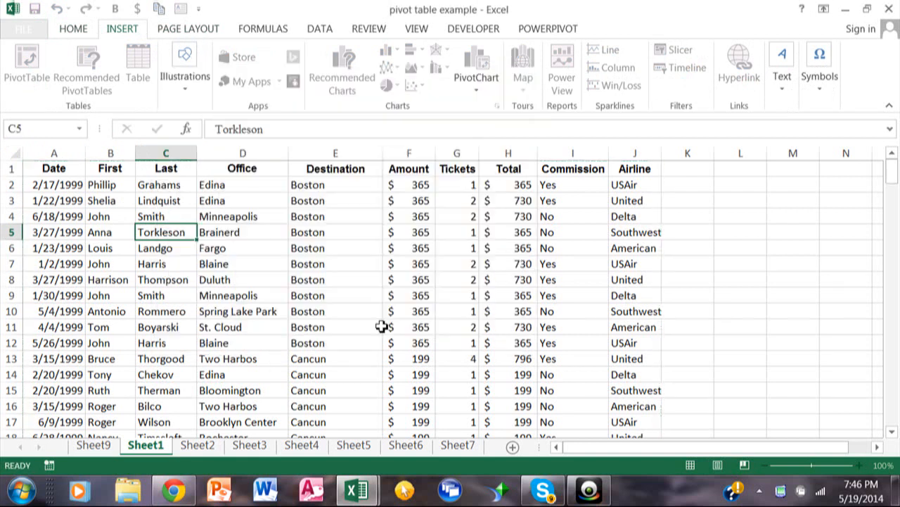
Confirm the PivotTable and add Office rows, Airline columns and Sum of Total values
left_click(19, 67)
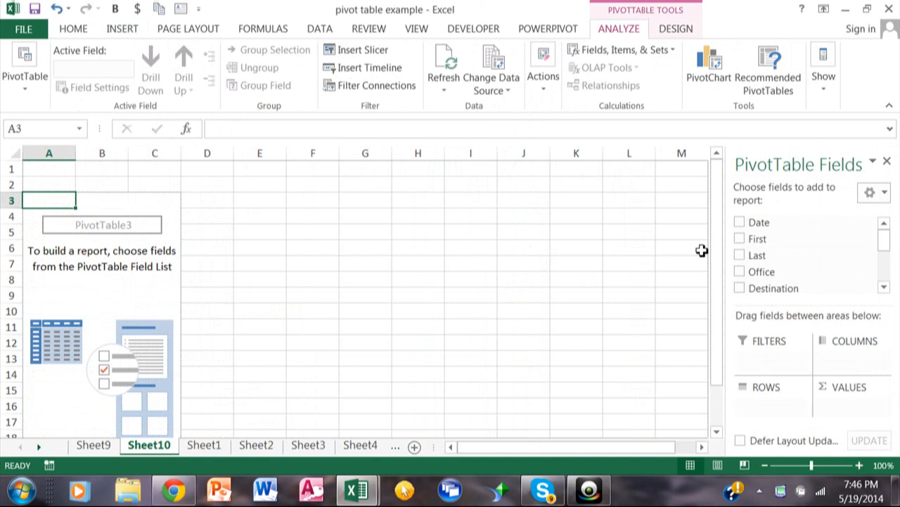
mouse_move(851, 256)
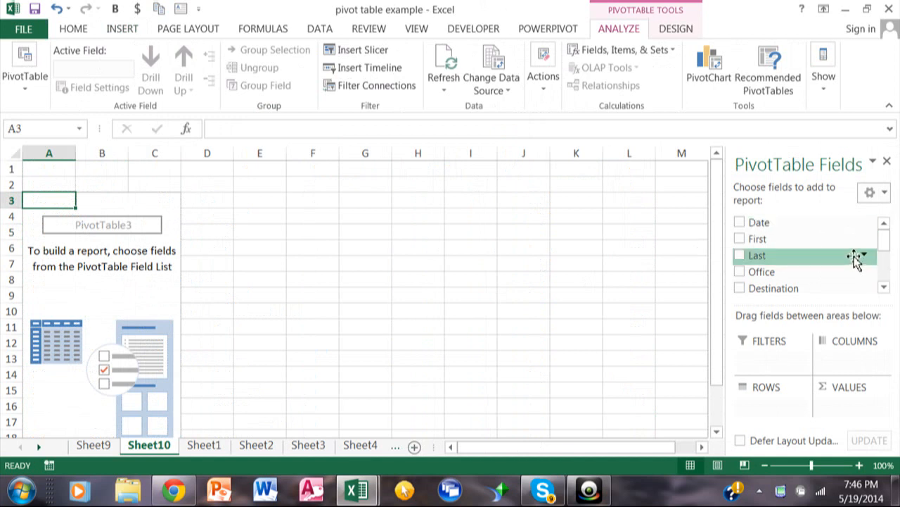
mouse_move(885, 246)
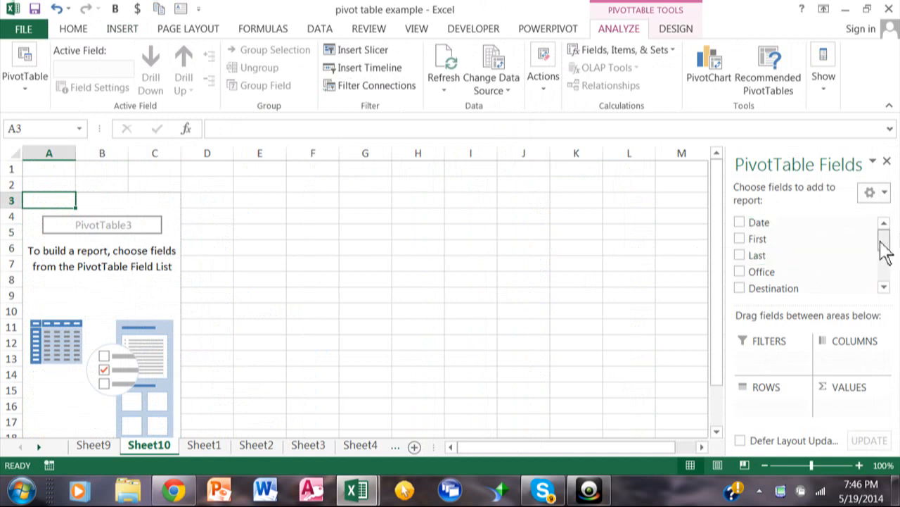
scroll("down", 3)
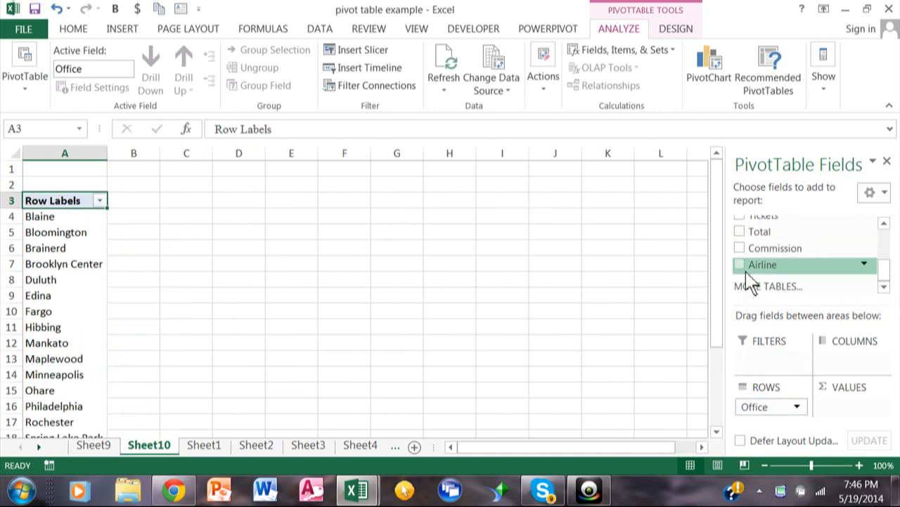
left_click(740, 264)
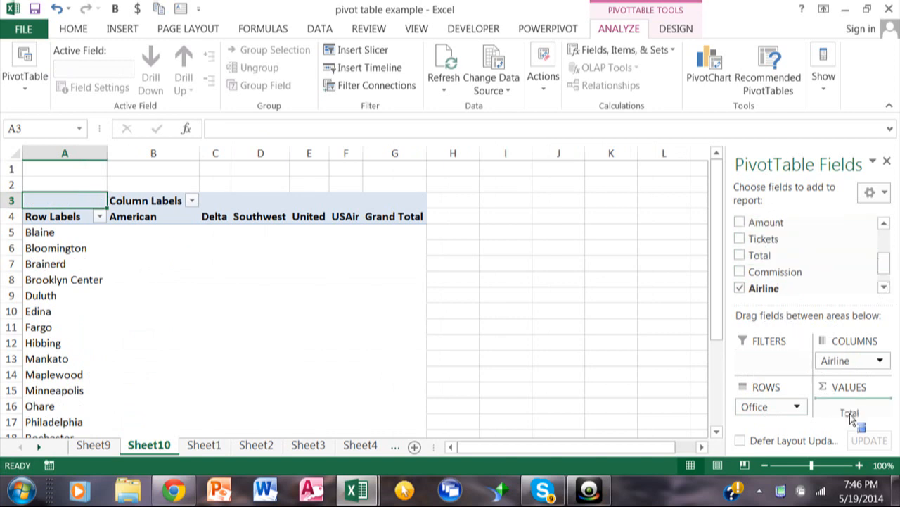
left_click(740, 254)
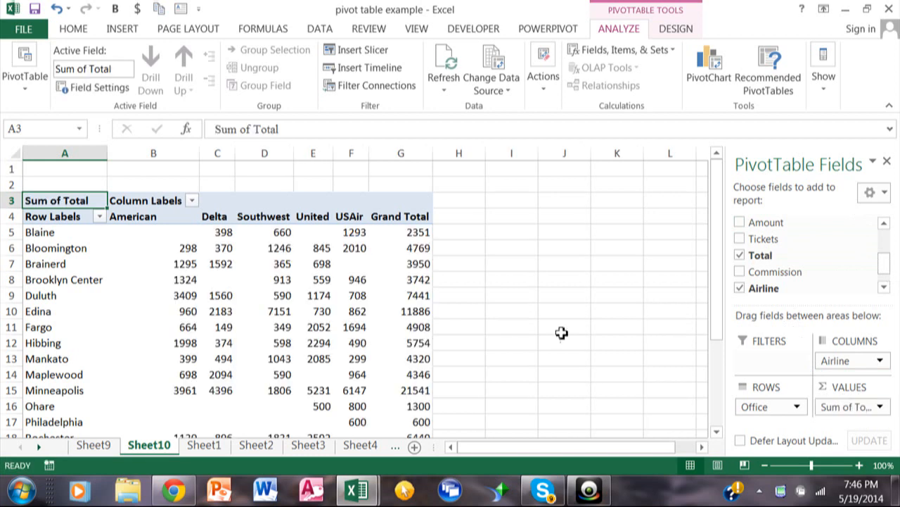
mouse_move(495, 281)
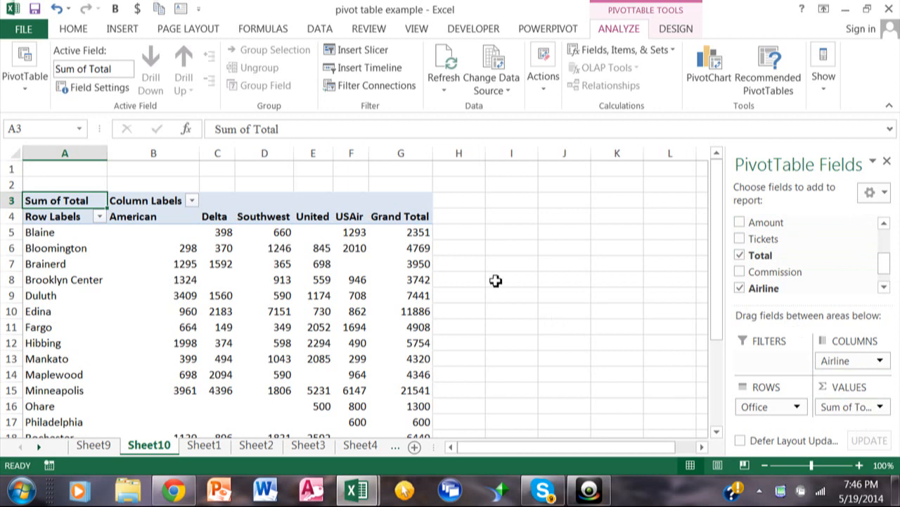
mouse_move(315, 316)
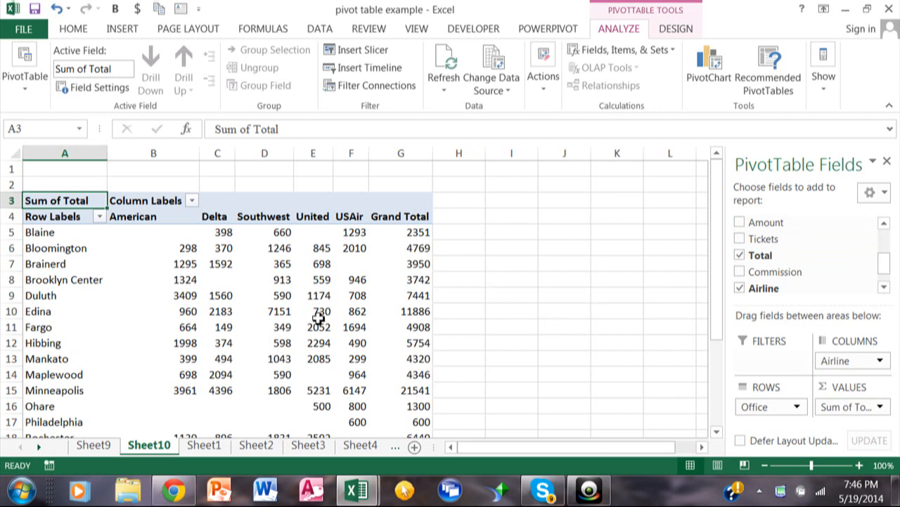
mouse_move(315, 316)
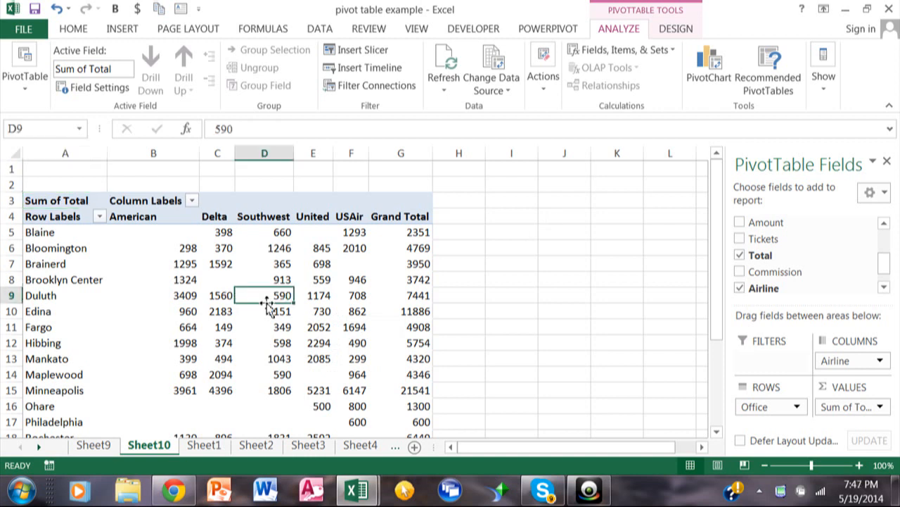
left_click(312, 295)
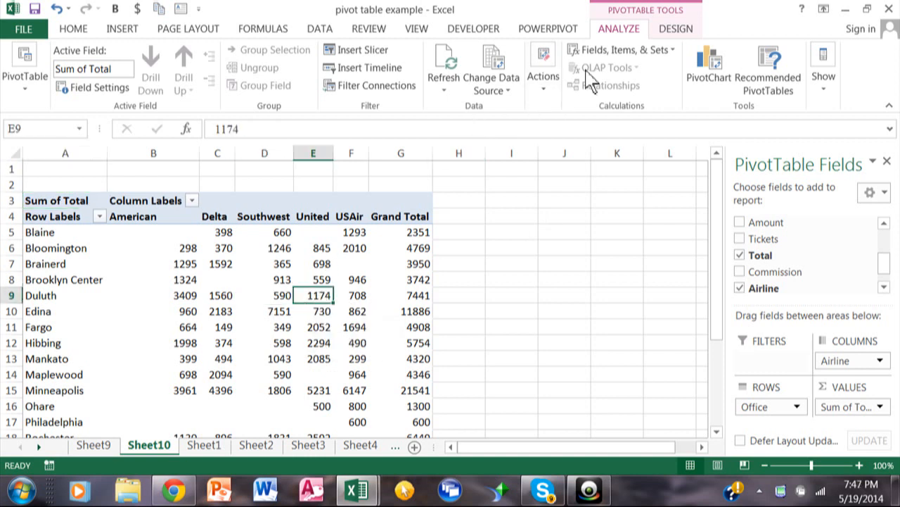
mouse_move(638, 36)
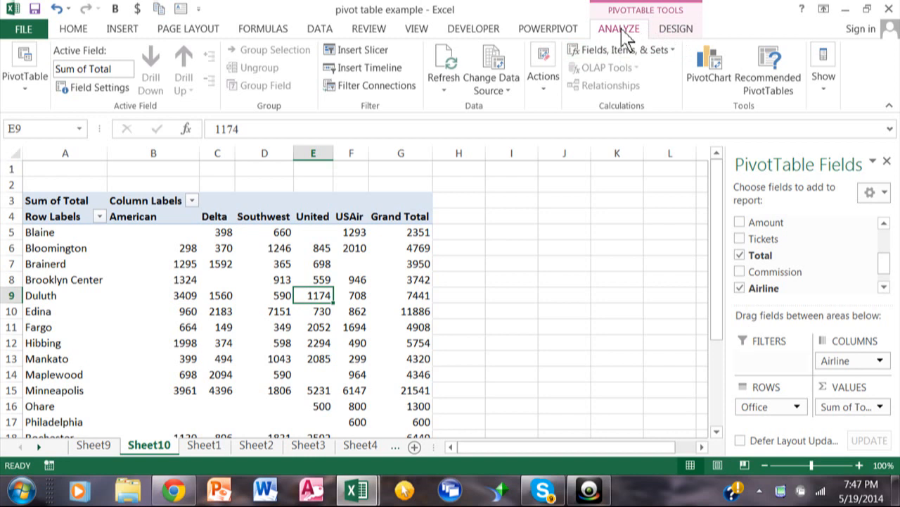
mouse_move(363, 67)
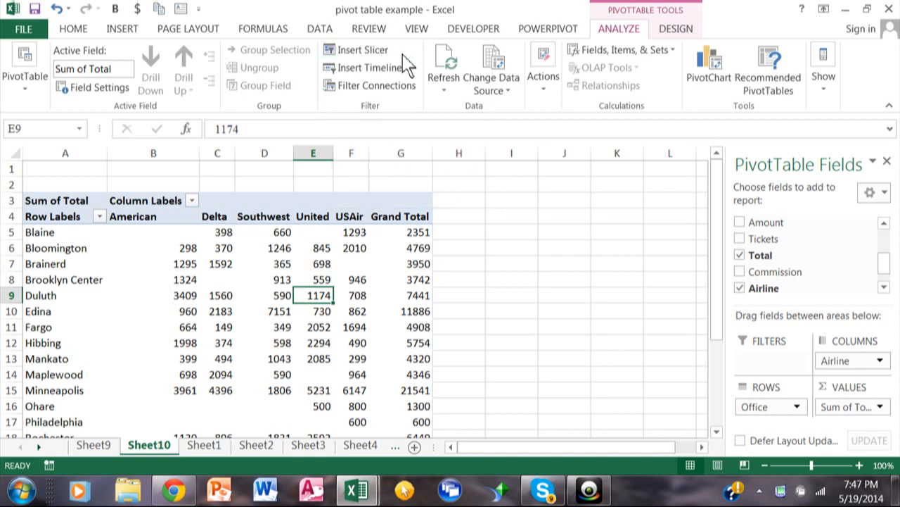
mouse_move(366, 68)
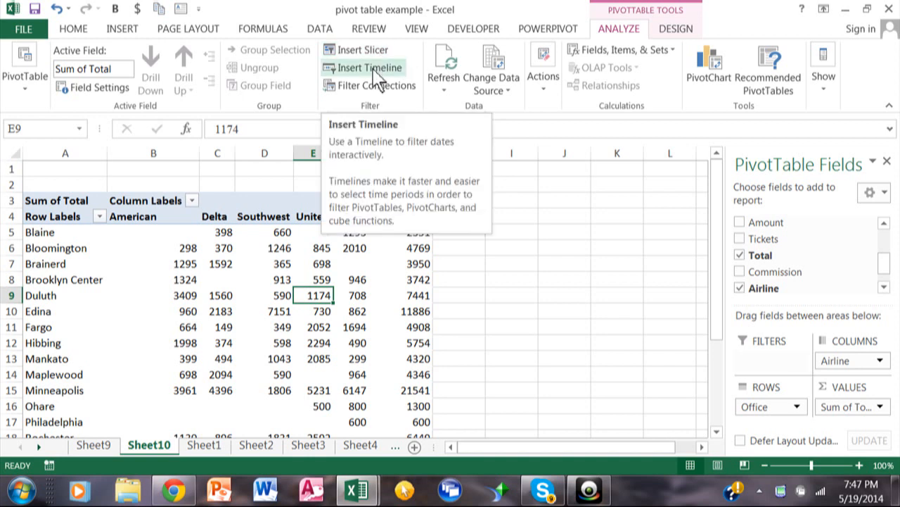
Insert a timeline on the Date field beside the PivotTable
left_click(372, 68)
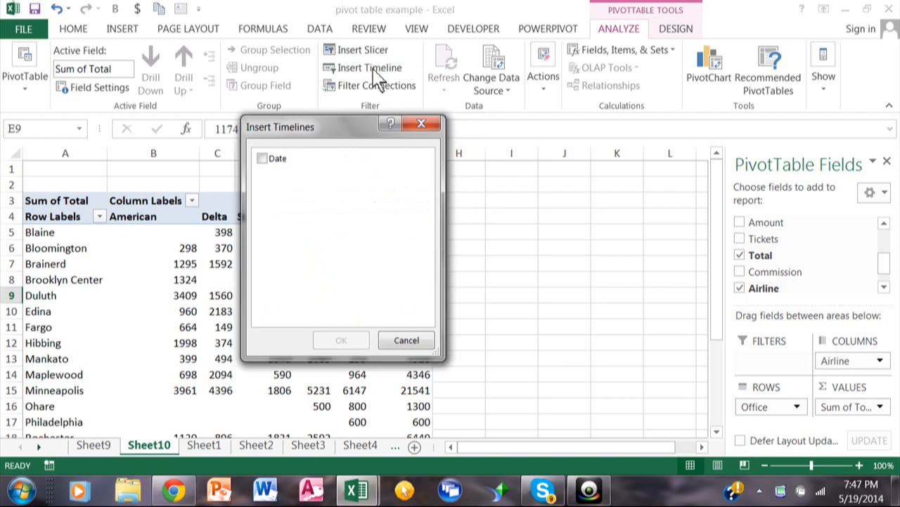
mouse_move(278, 148)
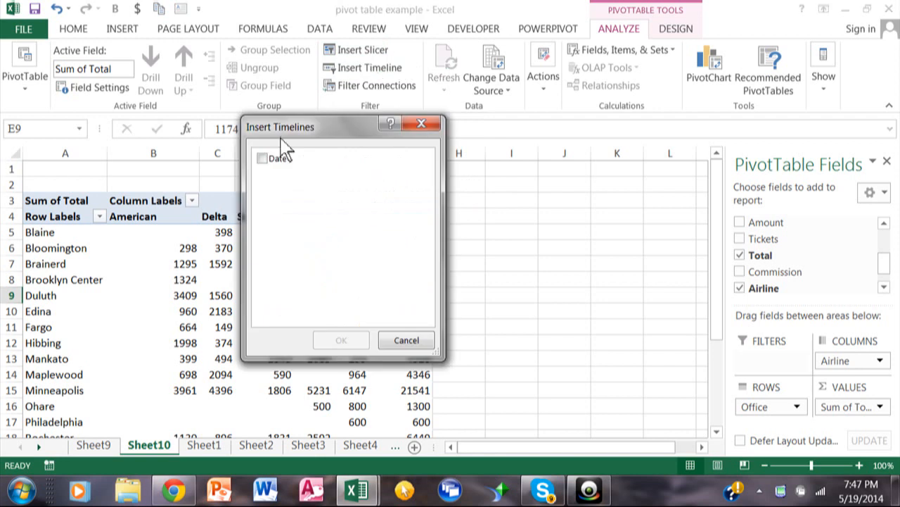
left_click(262, 158)
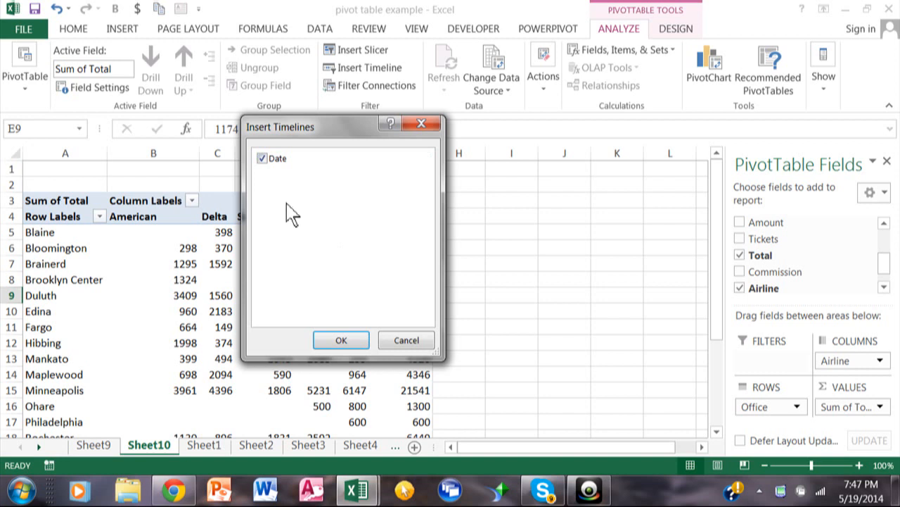
mouse_move(290, 242)
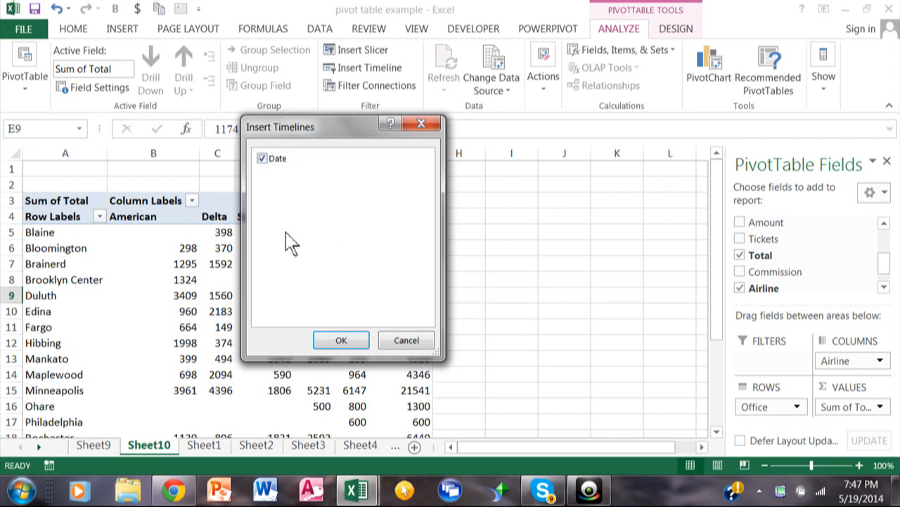
left_click(340, 340)
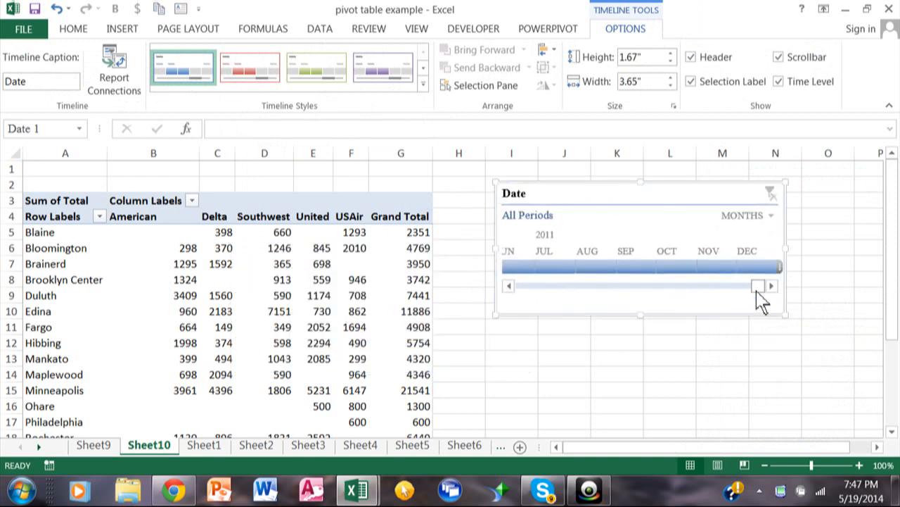
Scroll the timeline to 1999 and stretch the selected period to February through April 1999
left_click(509, 284)
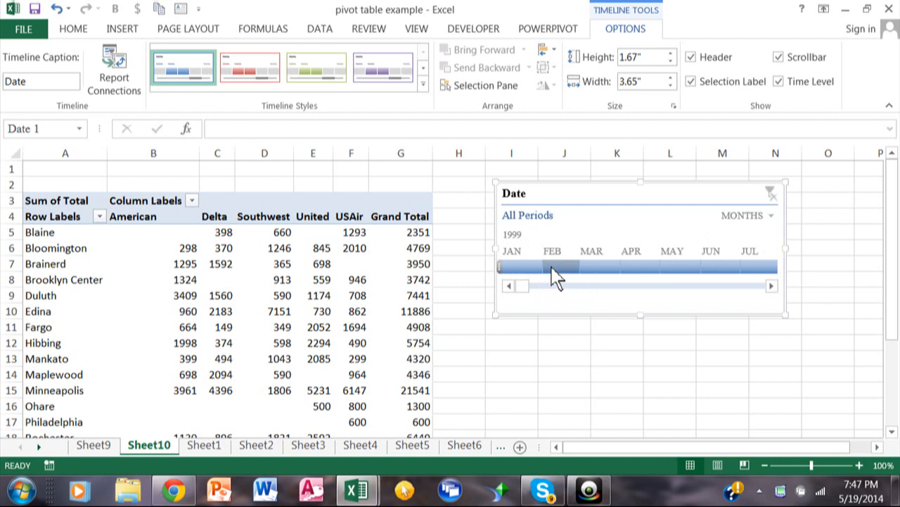
left_click(551, 265)
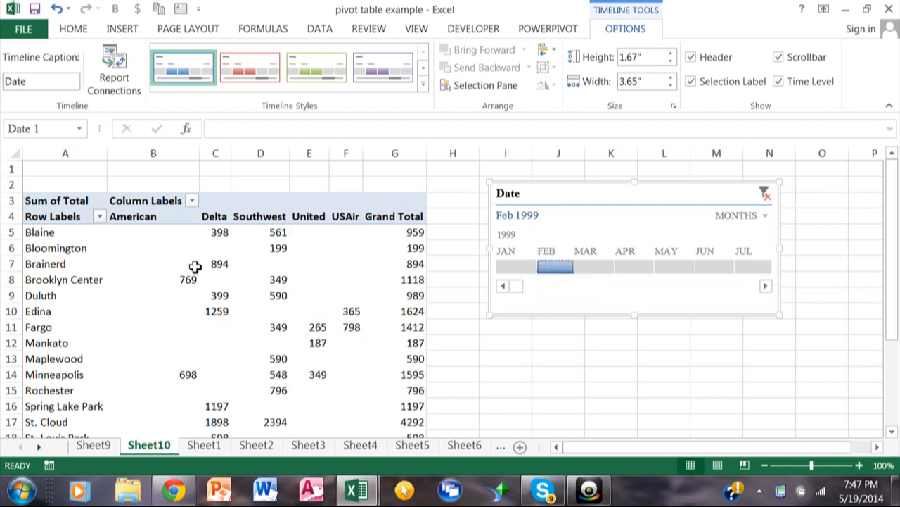
mouse_move(306, 256)
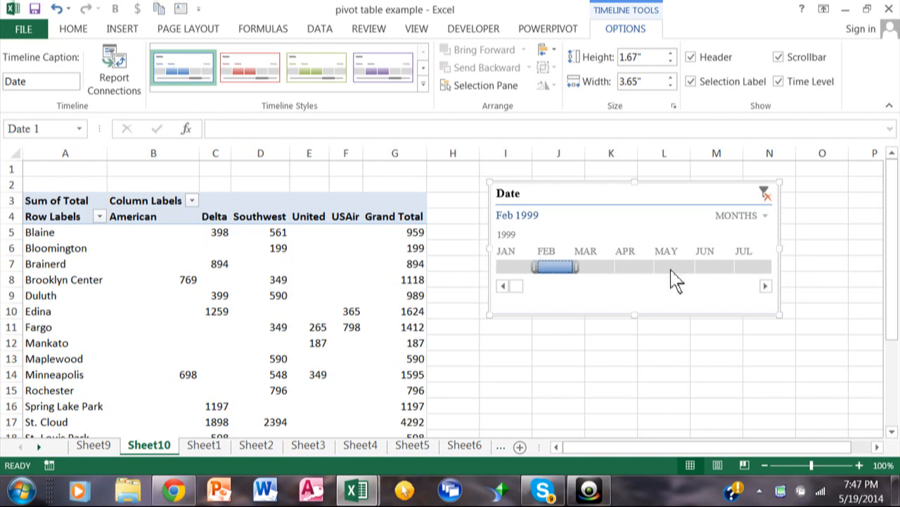
left_click_drag(555, 266, 667, 266)
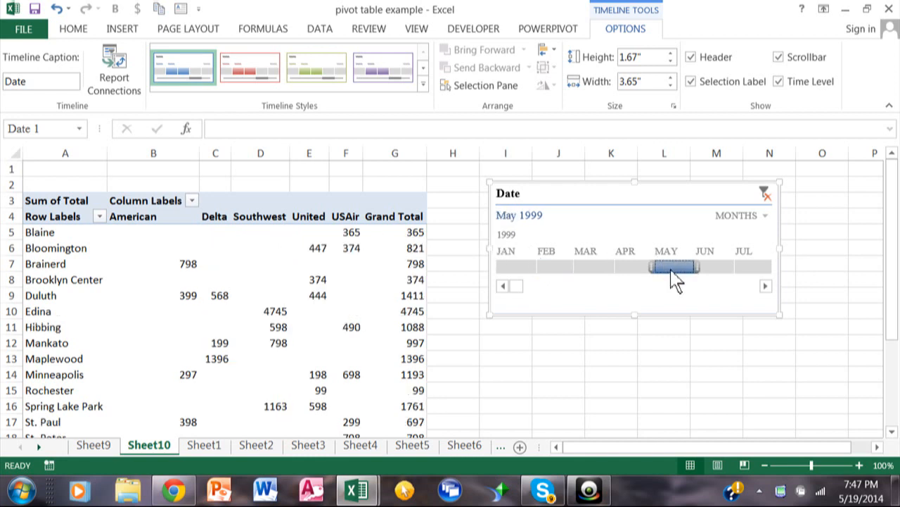
left_click_drag(665, 266, 624, 266)
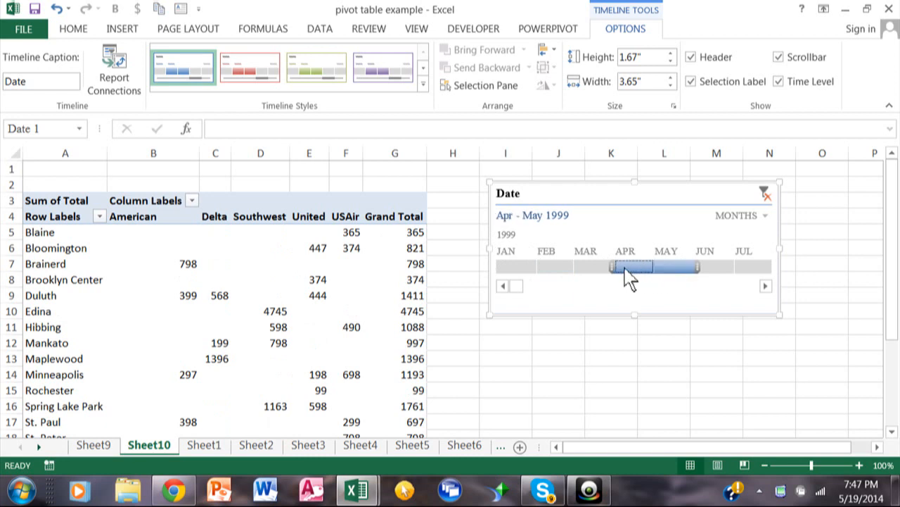
left_click_drag(618, 266, 547, 266)
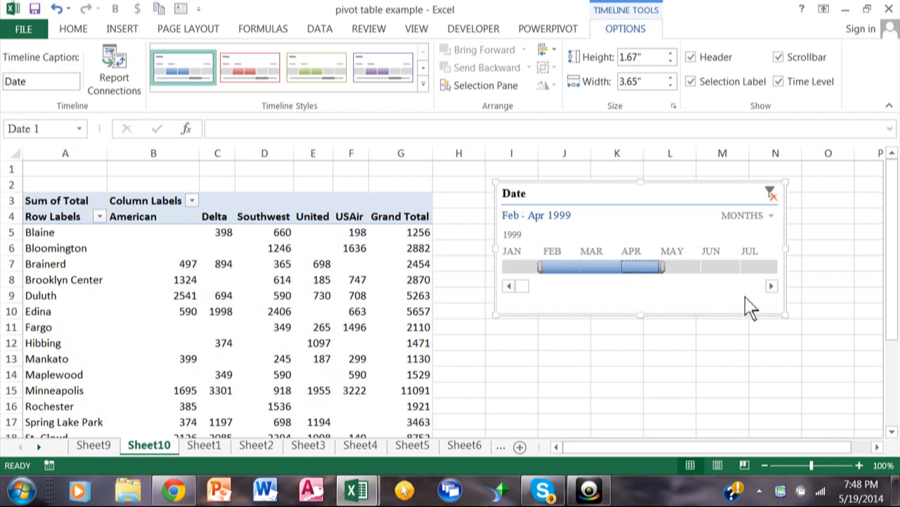
Try other periods on the timeline: January 2000, December 1999, then January–March 1999
left_click(772, 286)
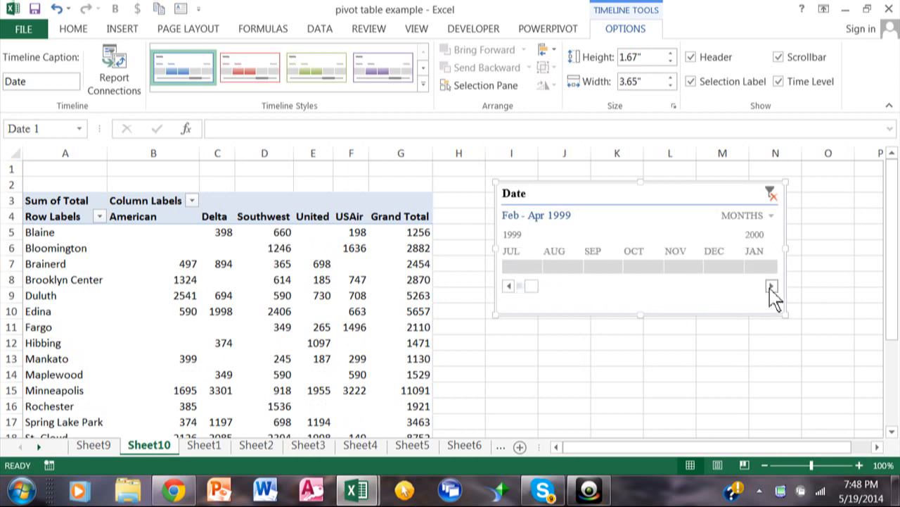
left_click(773, 286)
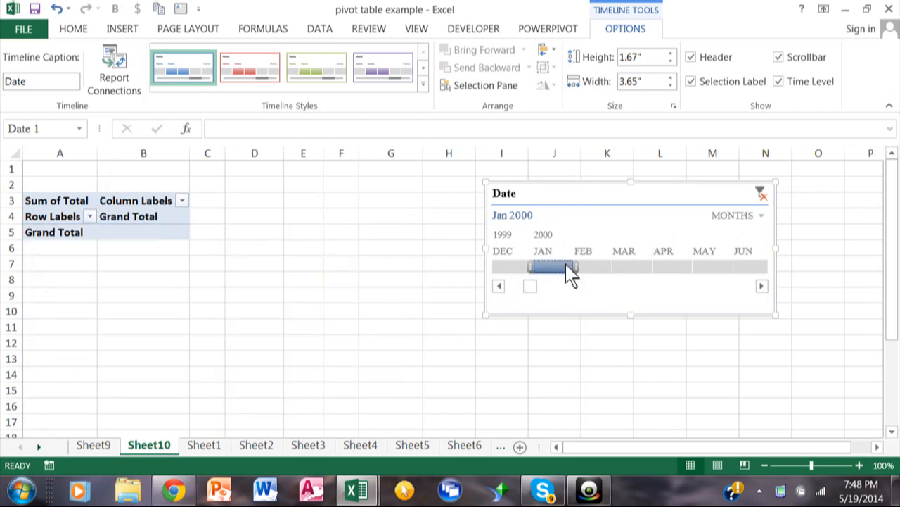
left_click_drag(574, 266, 753, 266)
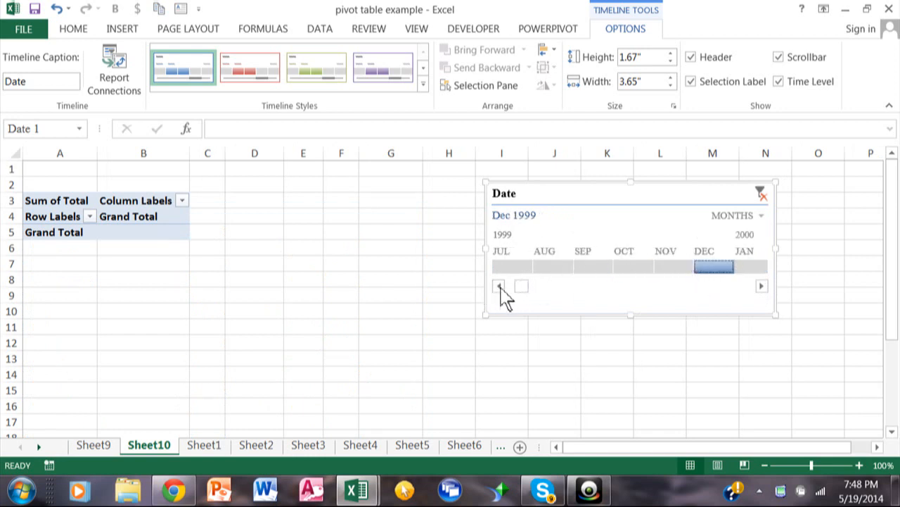
left_click(498, 287)
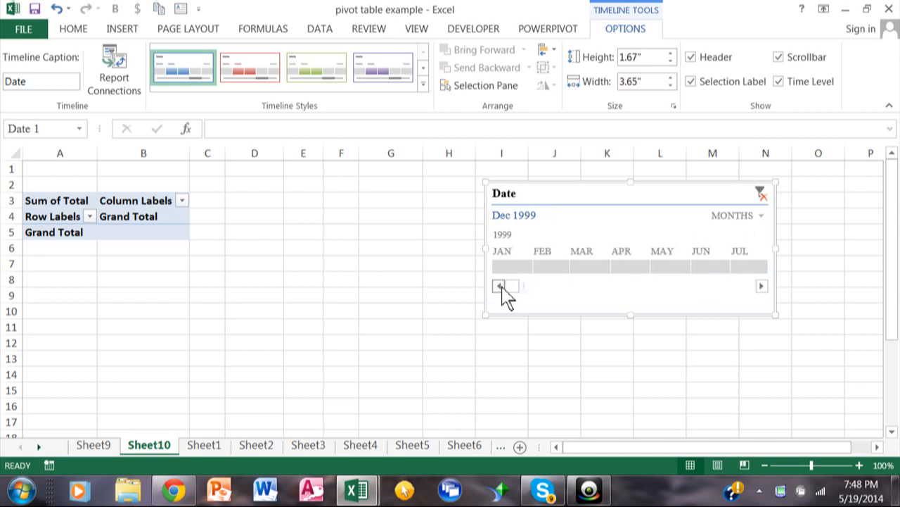
left_click_drag(501, 266, 589, 266)
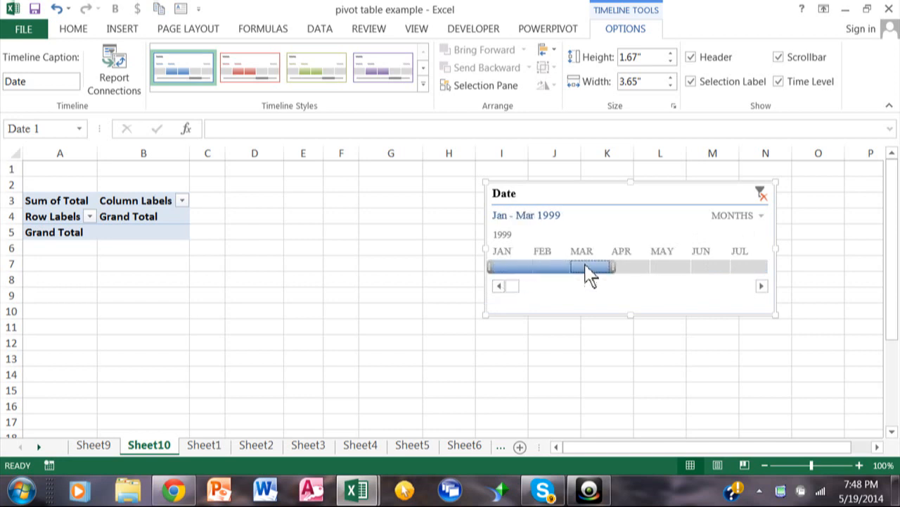
Select April 1999 and extend the period to include May 1999
left_click(583, 267)
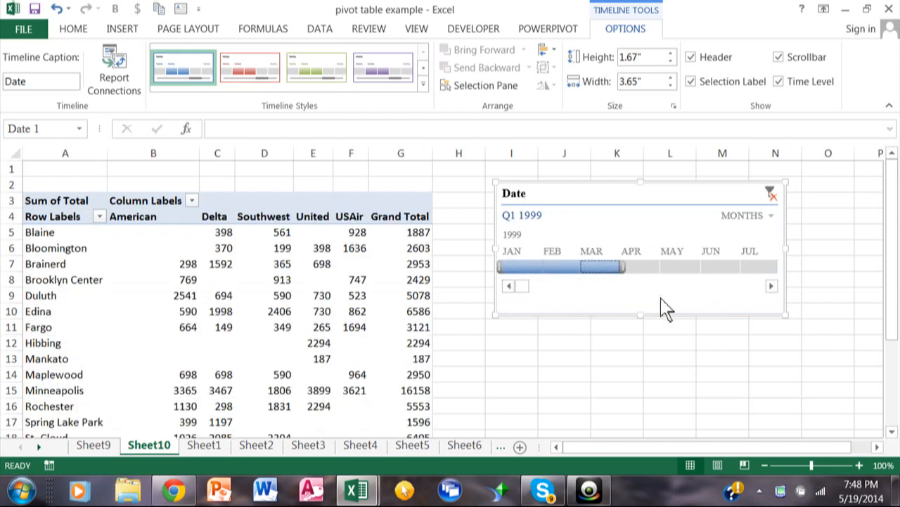
left_click(625, 267)
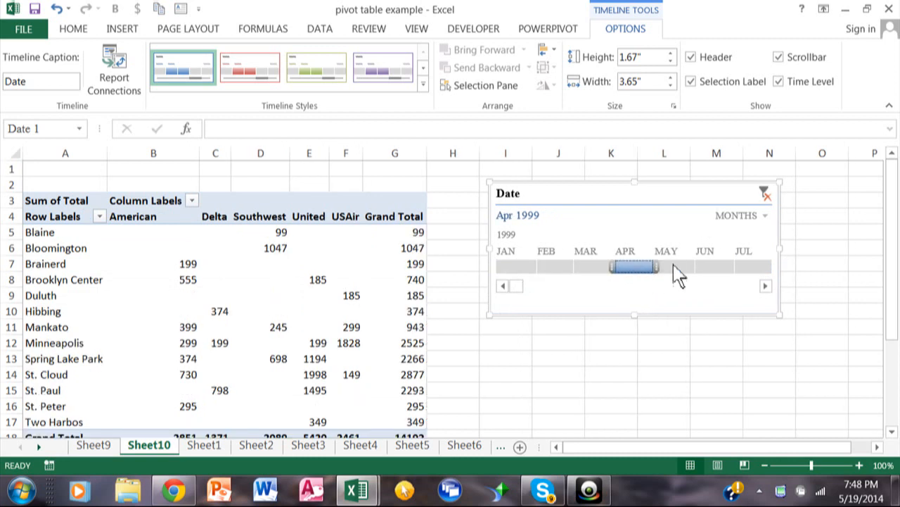
left_click_drag(636, 267, 678, 268)
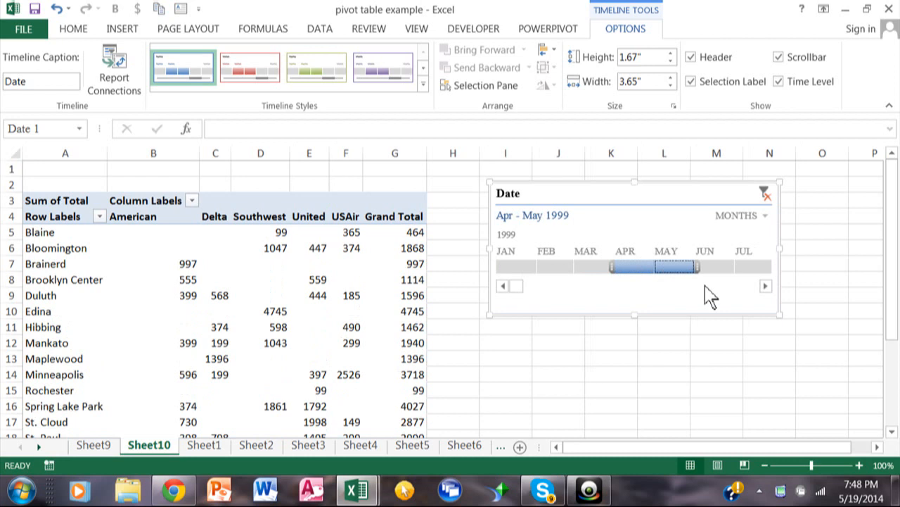
mouse_move(613, 292)
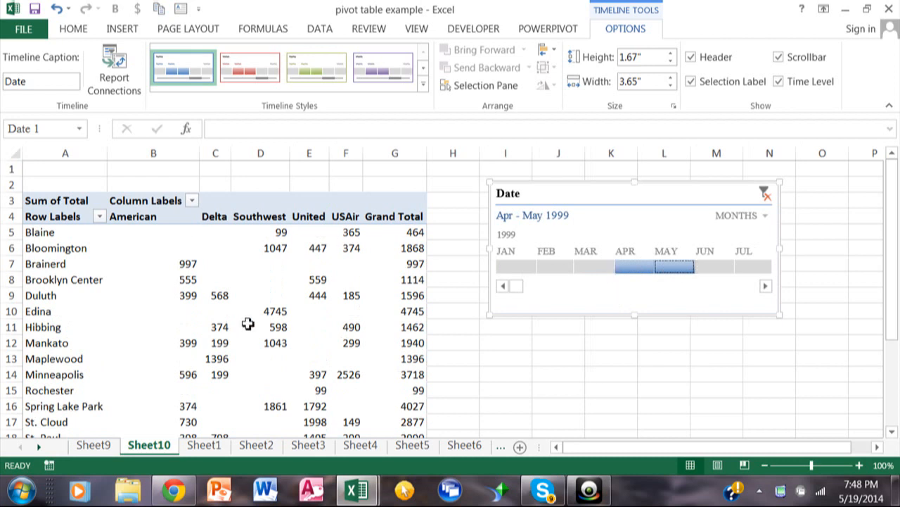
mouse_move(379, 265)
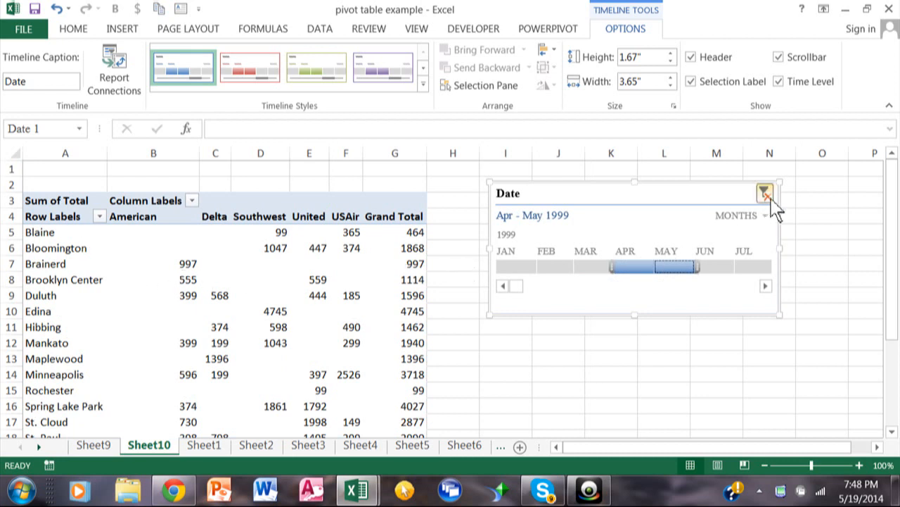
Clear the timeline's date filter and remove the Date timeline from the sheet
left_click(766, 192)
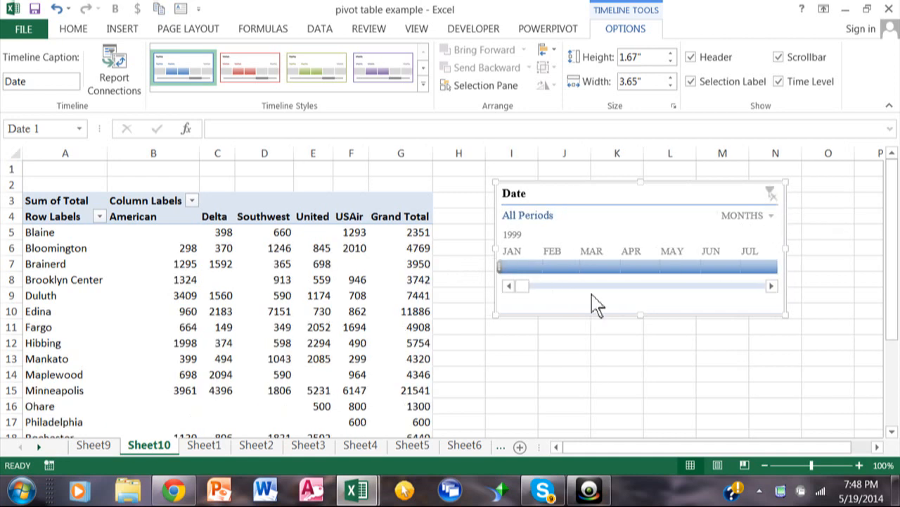
mouse_move(624, 204)
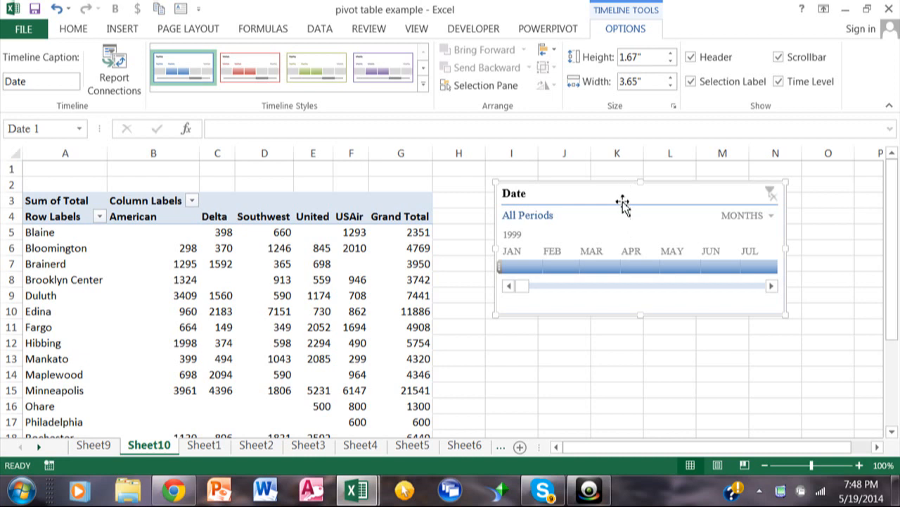
right_click(622, 204)
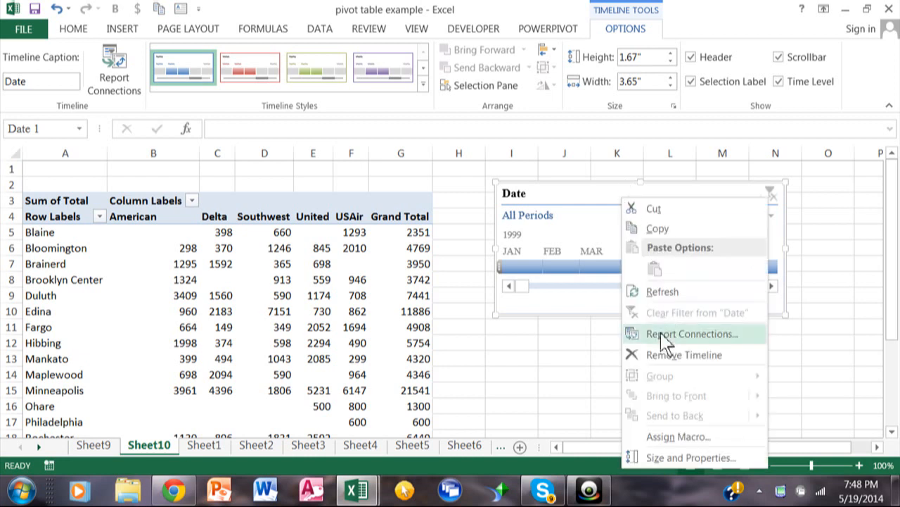
mouse_move(668, 360)
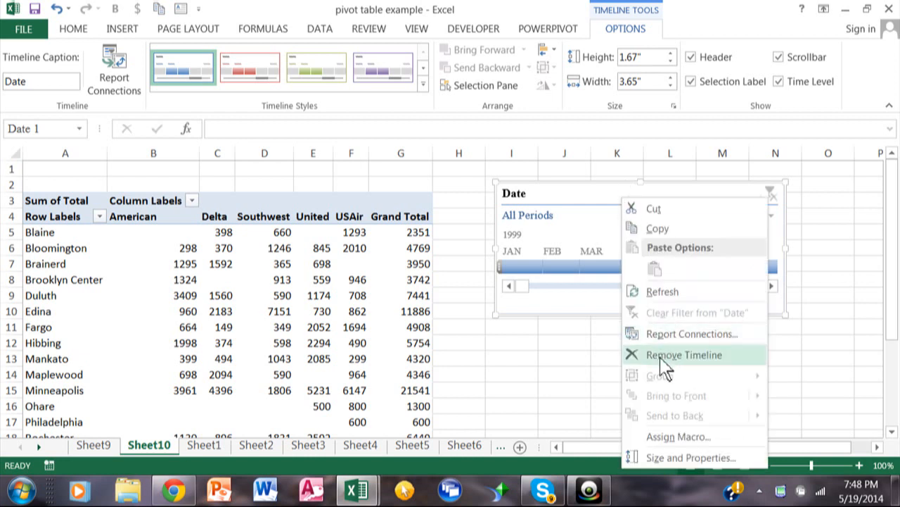
left_click(684, 355)
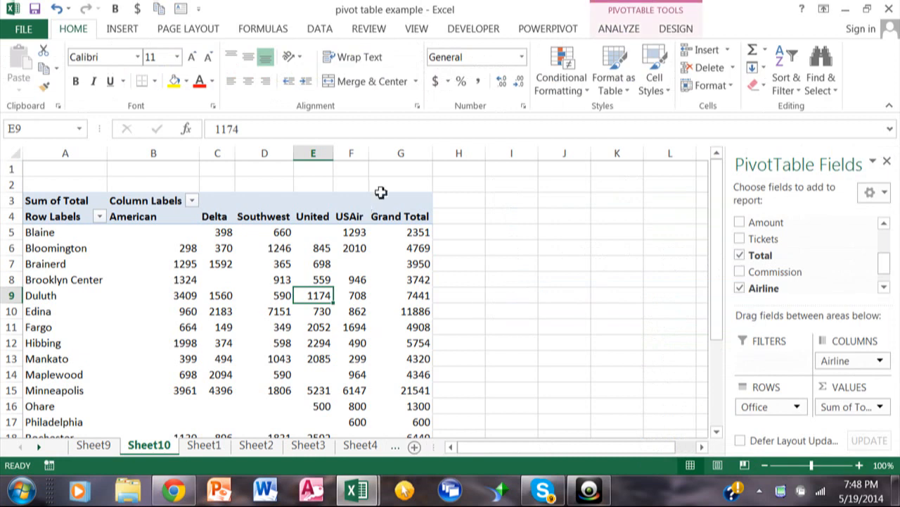
mouse_move(191, 282)
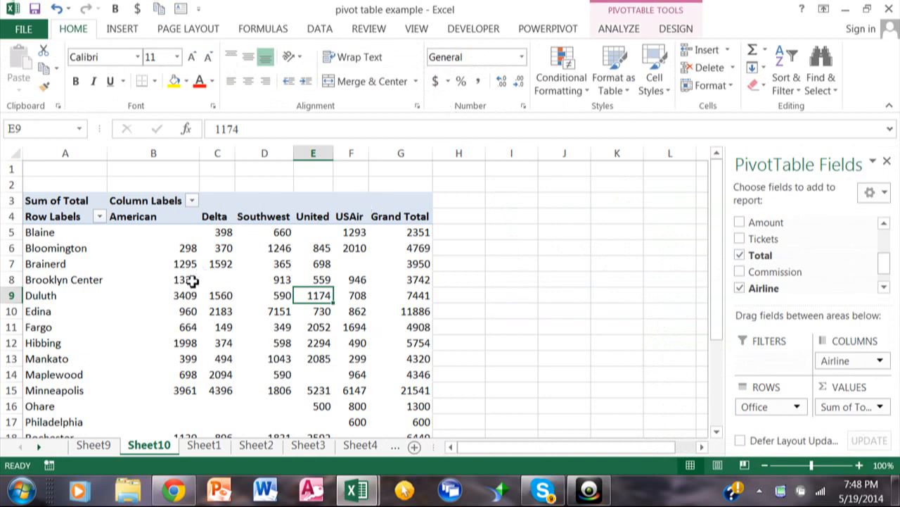
From the Analyze tools, insert a new Date timeline connected to the PivotTable
left_click(174, 278)
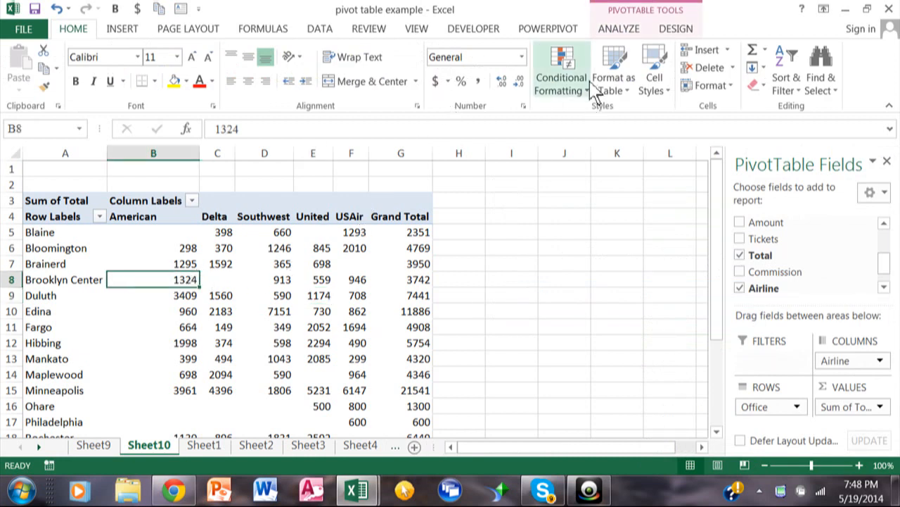
left_click(619, 28)
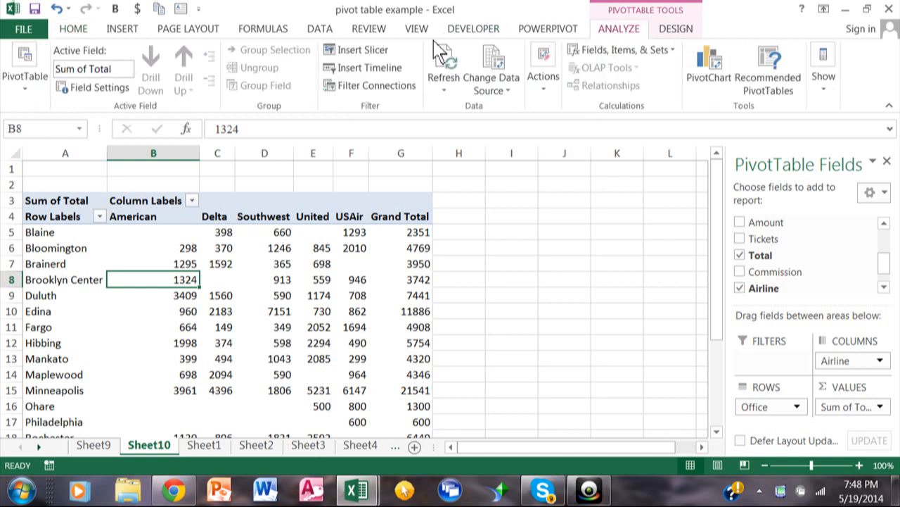
mouse_move(368, 68)
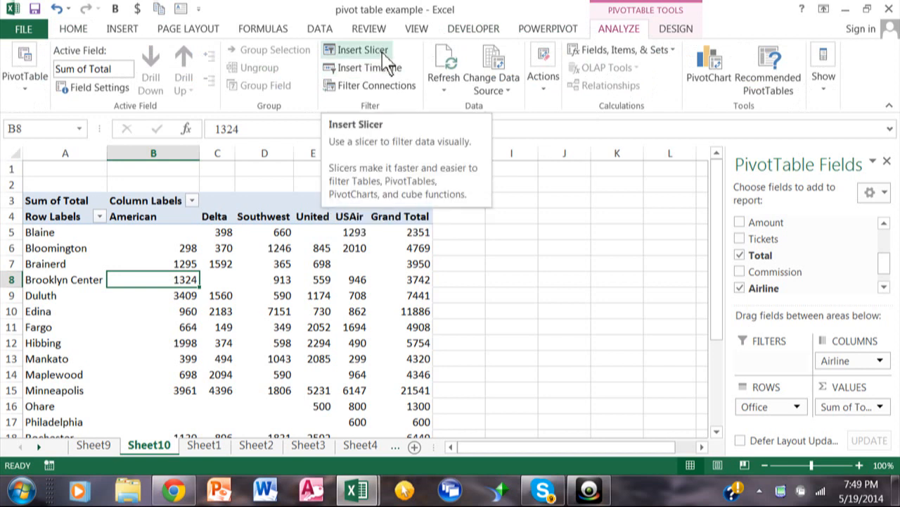
mouse_move(366, 67)
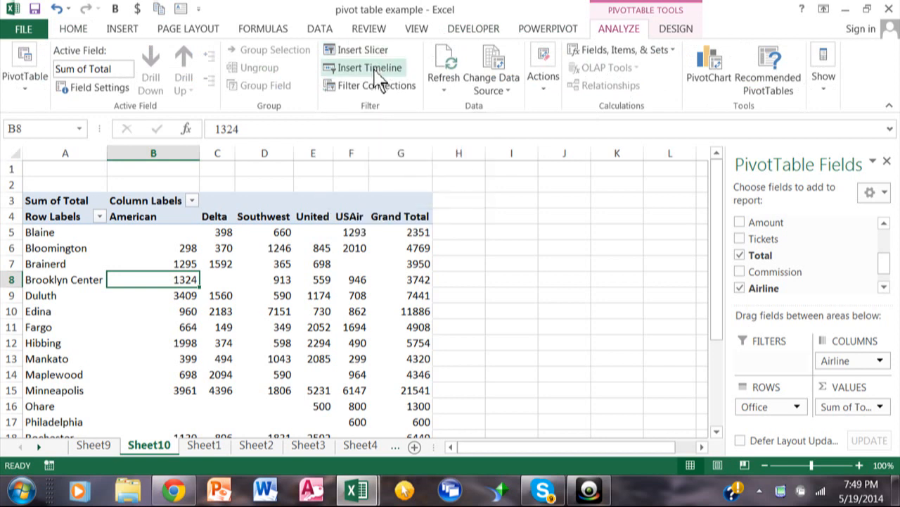
left_click(372, 68)
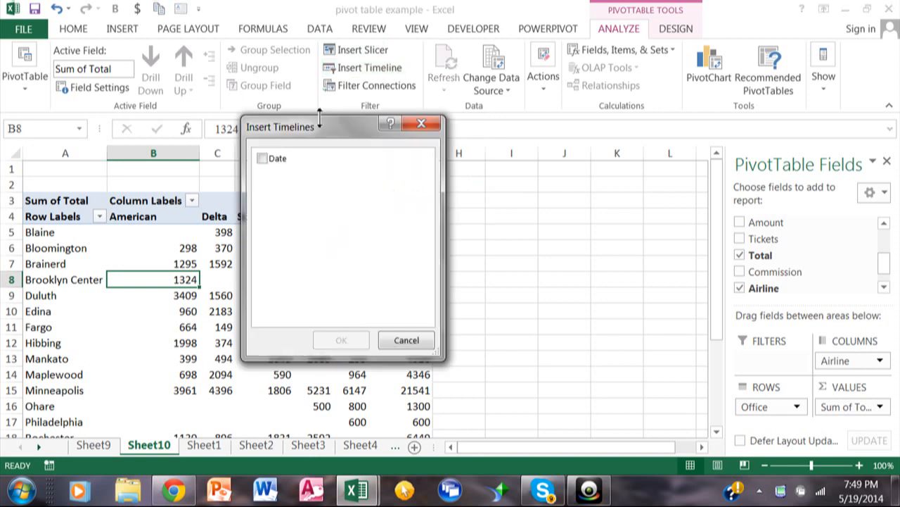
left_click(262, 157)
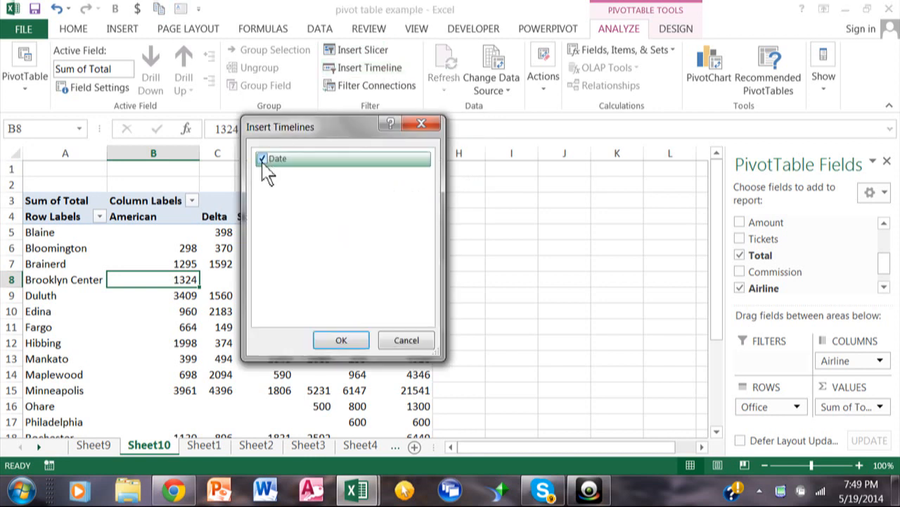
left_click(340, 339)
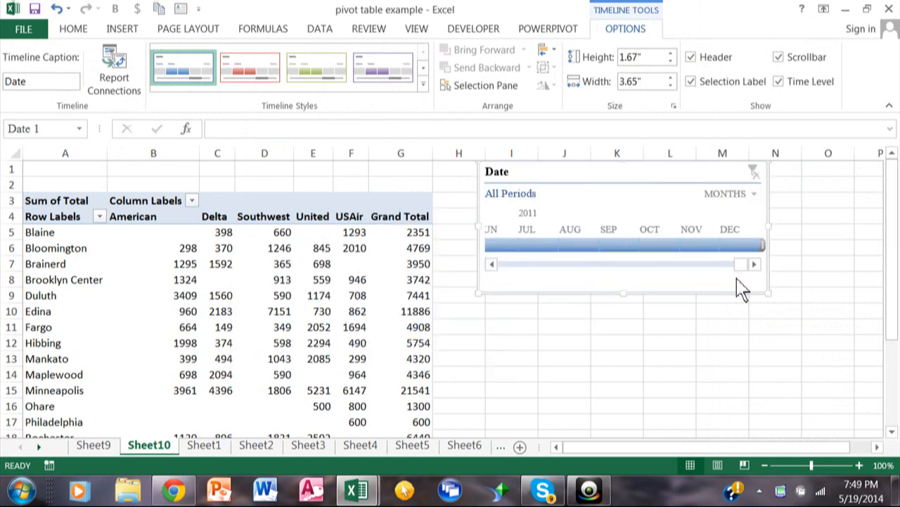
Scroll the new timeline to 1999 and select June through September 1999
left_click(491, 265)
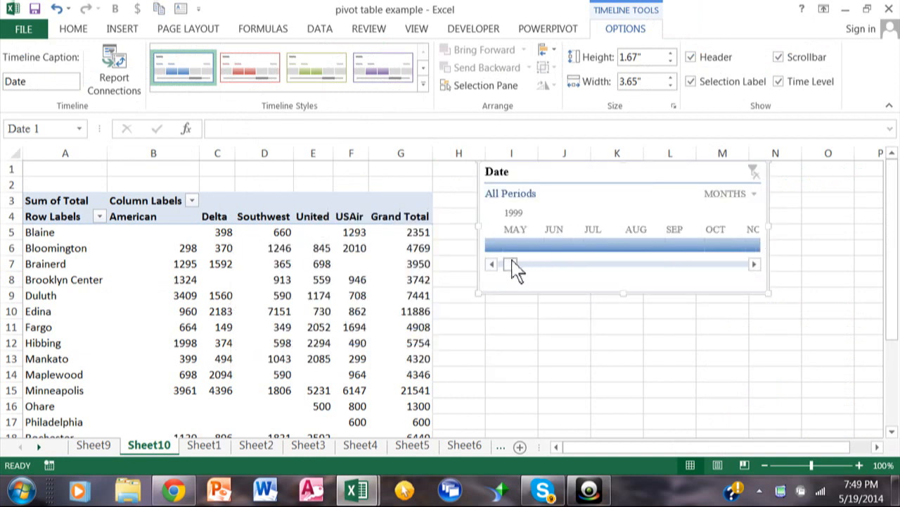
left_click(554, 245)
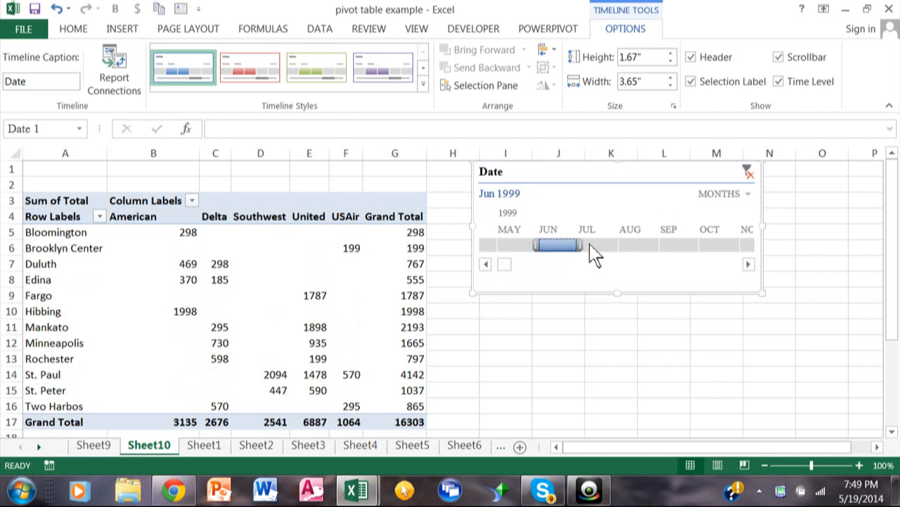
left_click_drag(569, 245, 682, 245)
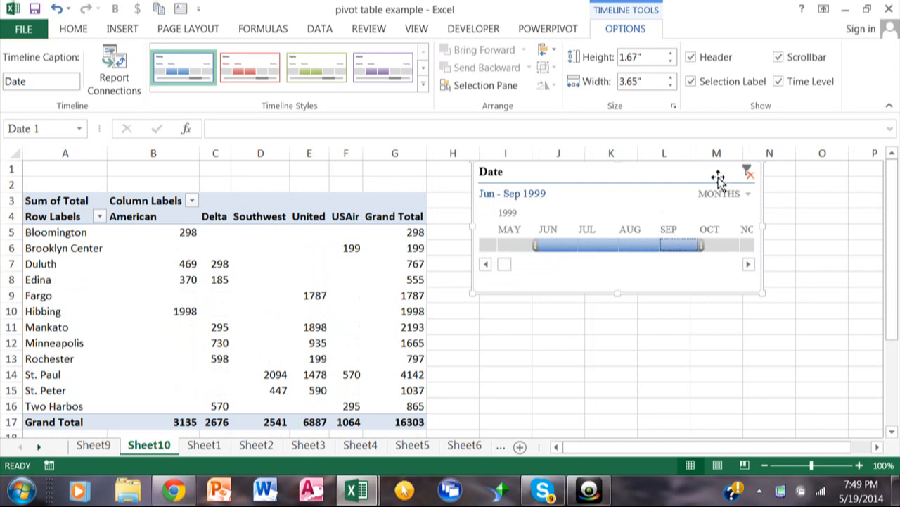
mouse_move(749, 176)
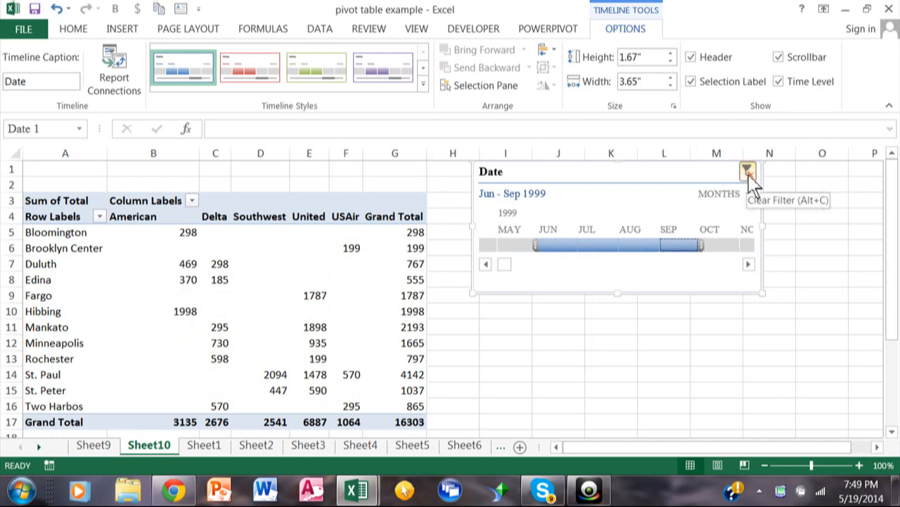